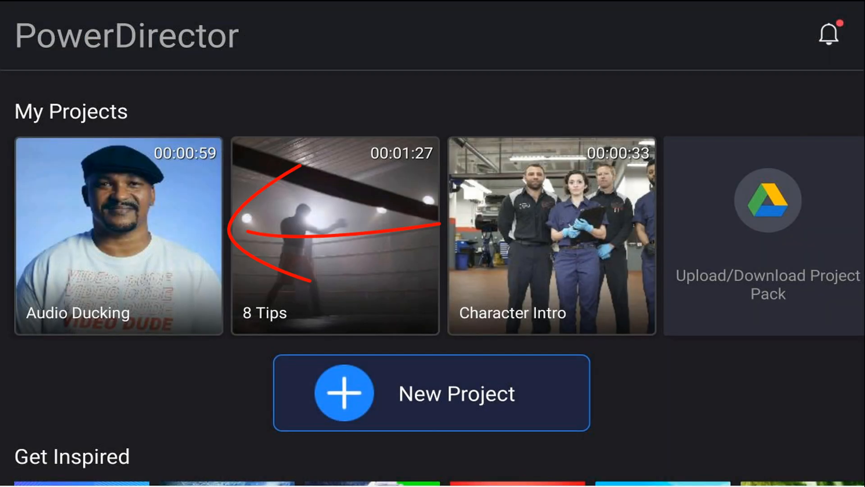
- Open the Audio Ducking project from My Projects into the editor
left_click(117, 237)
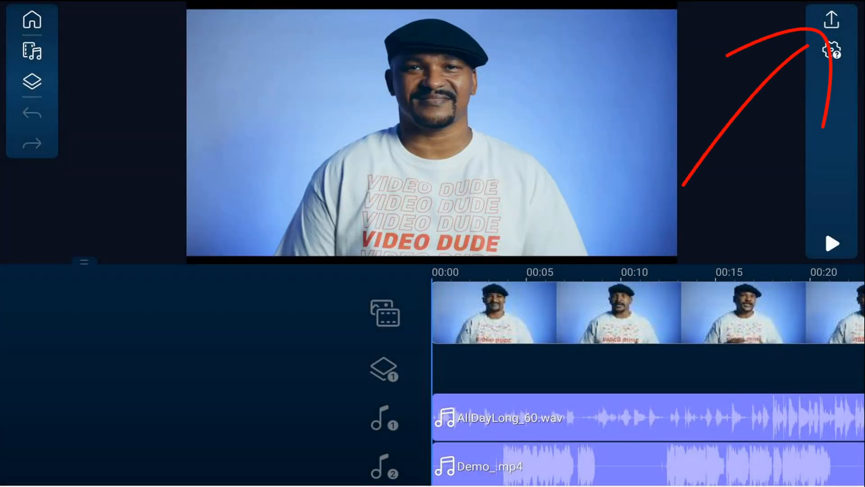
- Start producing the project to reach the CyberLink member sign-in prompt
left_click(831, 20)
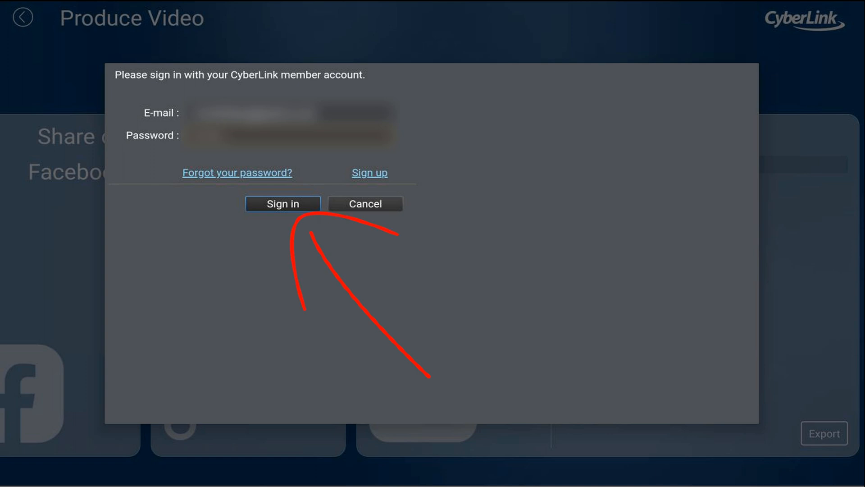
- Sign in to the CyberLink account so the Audio Ducking video finishes producing
left_click(282, 203)
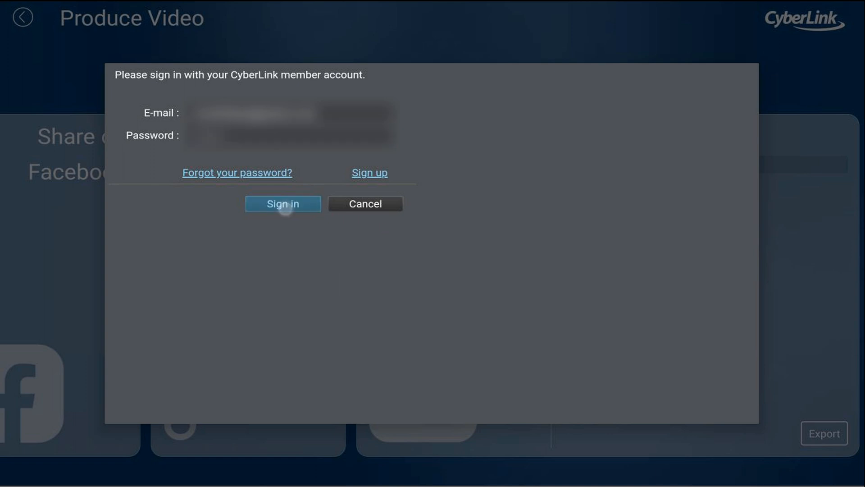
left_click(283, 203)
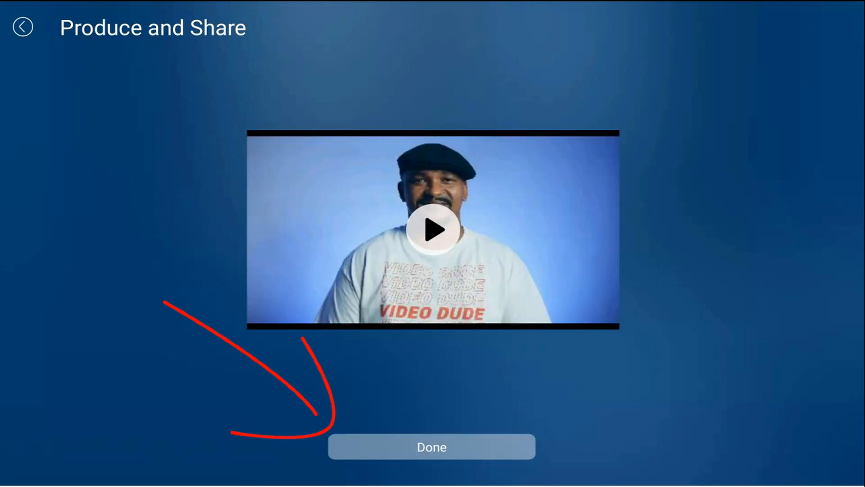
- Finish the export, decline the Rate us request, and exit Produce Video
left_click(431, 446)
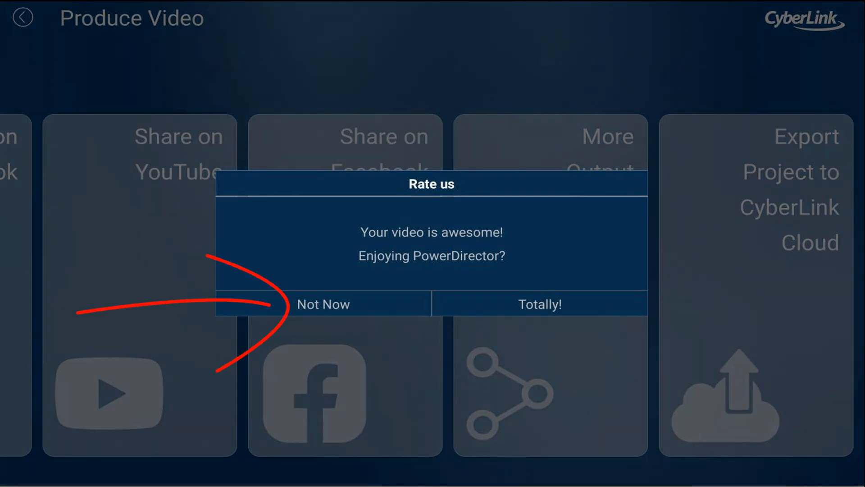
left_click(324, 303)
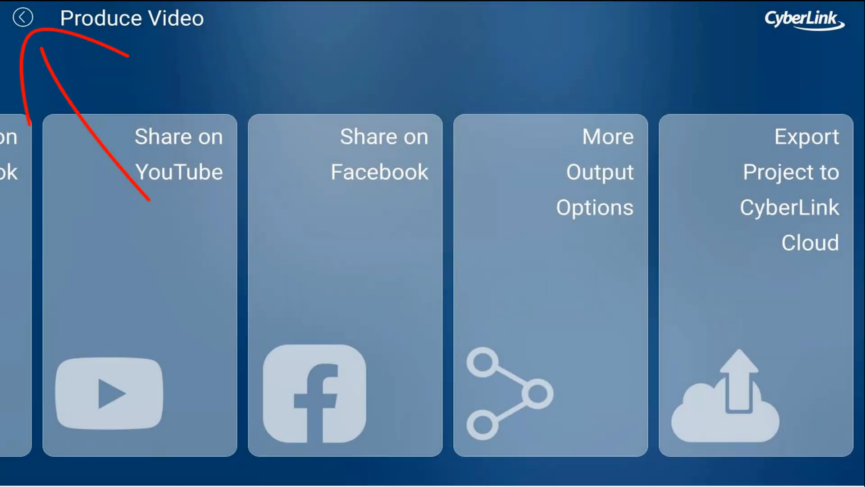
left_click(23, 17)
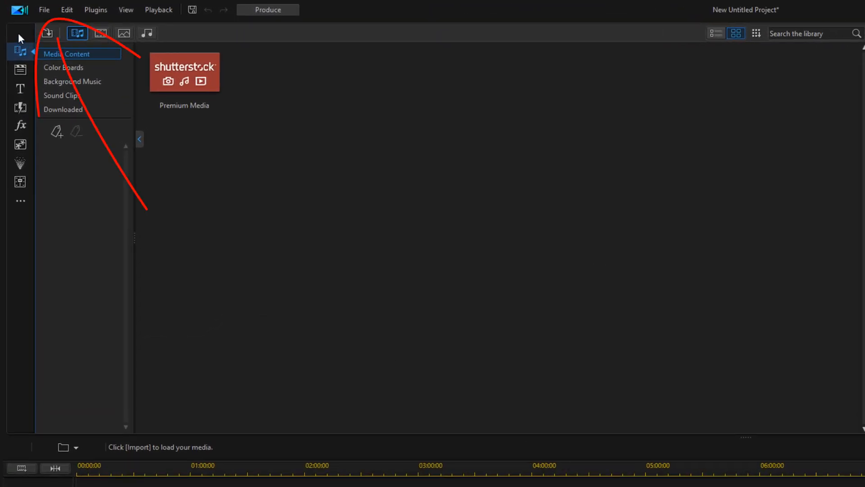
- Choose File > Download Project from CyberLink Cloud
left_click(43, 10)
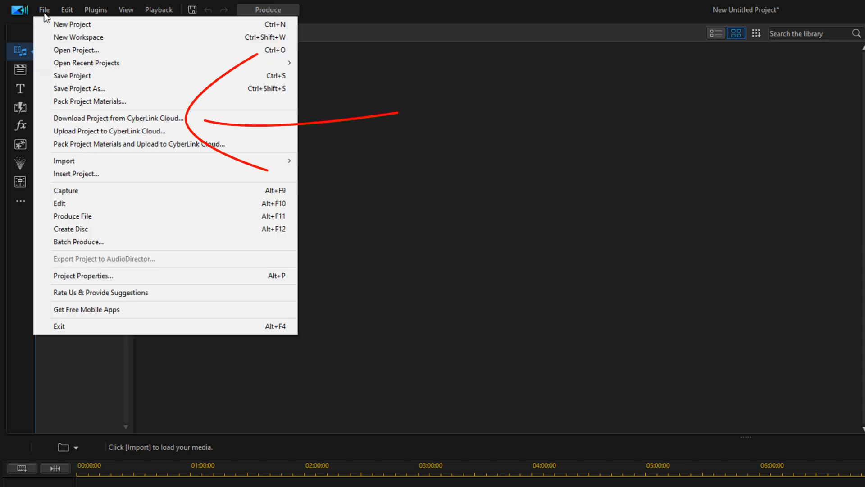
mouse_move(72, 24)
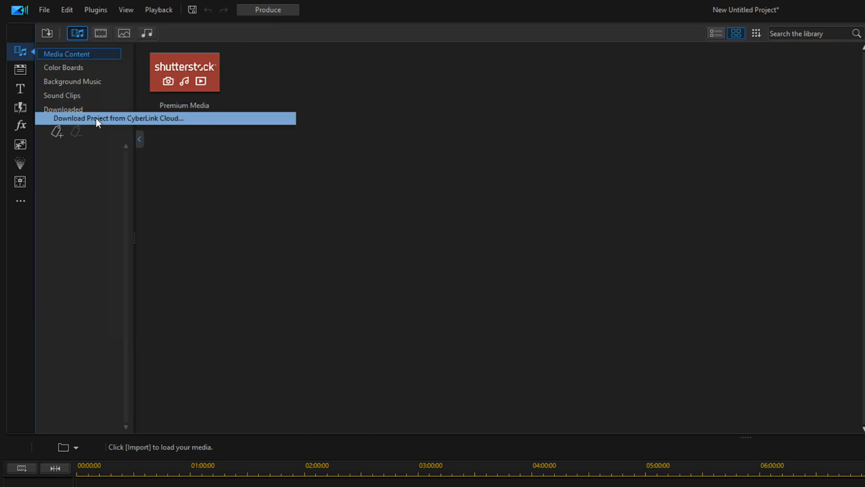
left_click(118, 118)
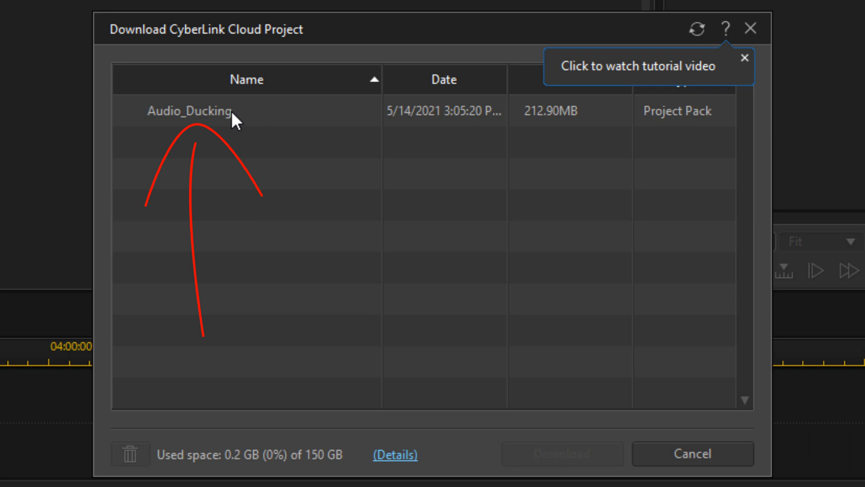
- Select the Audio_Ducking project pack and start its download
left_click(189, 111)
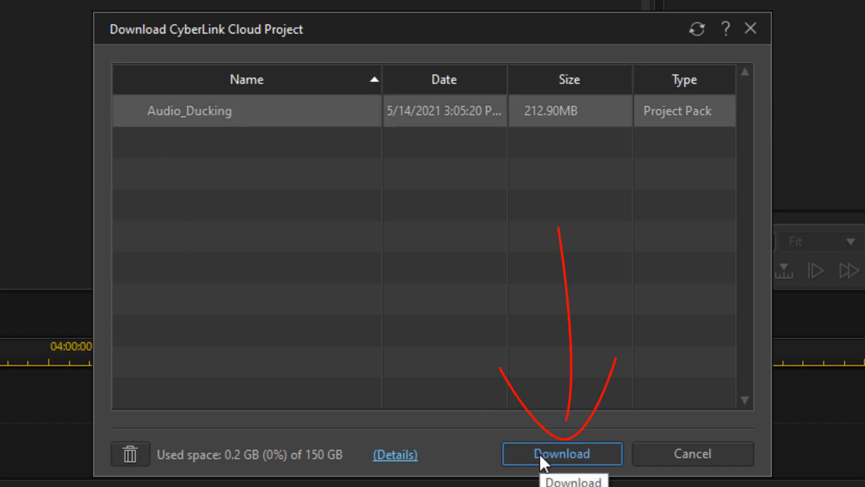
left_click(561, 454)
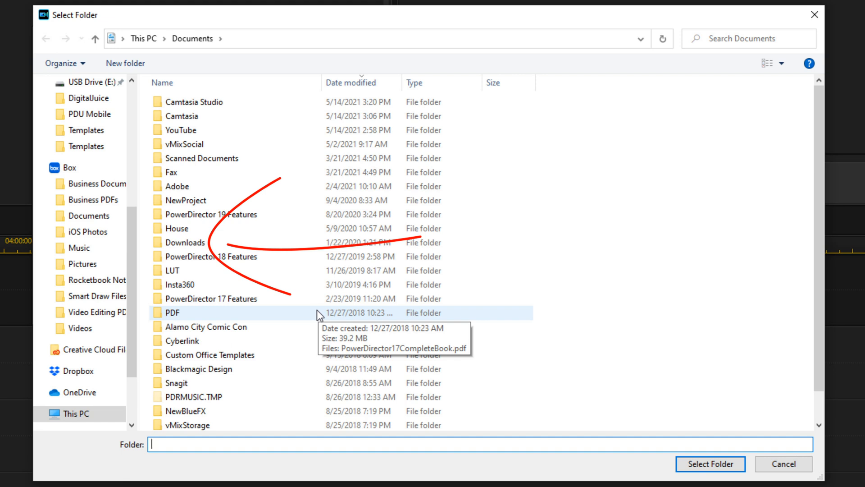
- Save the Audio_Ducking pack into the Documents Downloads folder
left_click(184, 243)
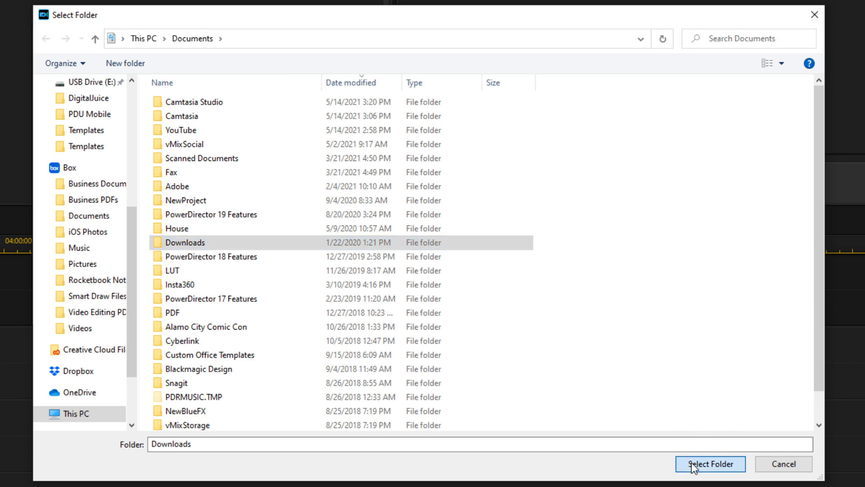
left_click(709, 464)
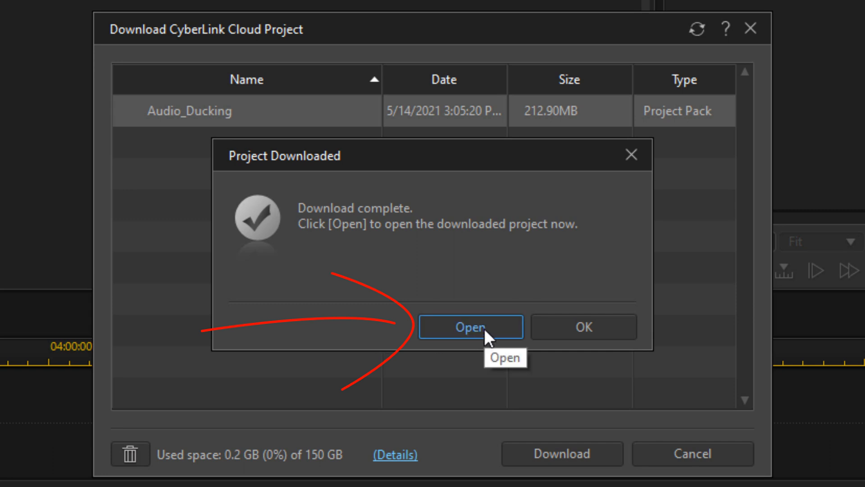
- Open the downloaded Audio_Ducking project, discarding the untitled project's changes
left_click(470, 327)
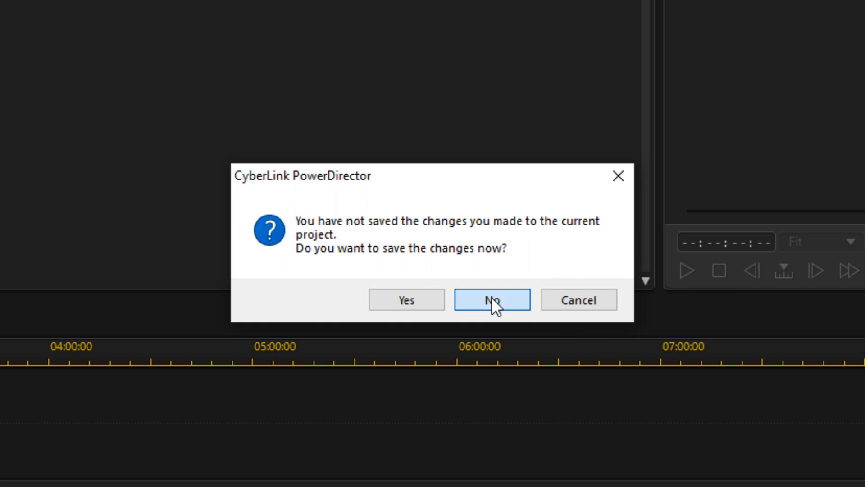
left_click(491, 299)
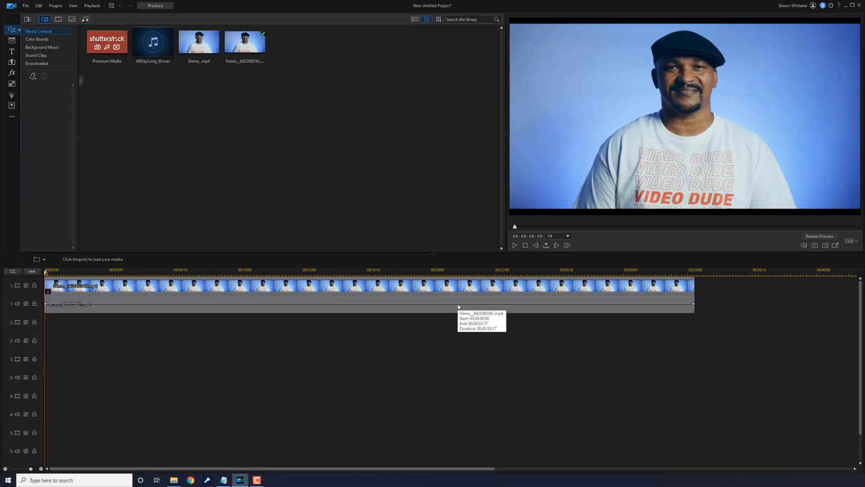